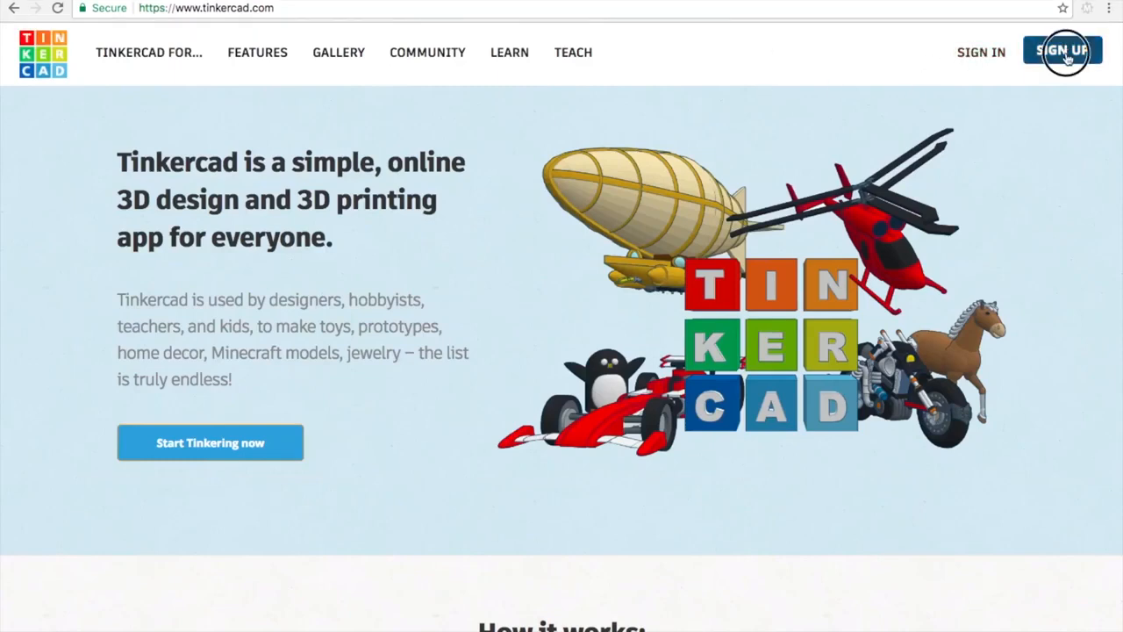
Step: Begin Tinkercad sign-up with United States and a birthday of September 18
{"action": "left_click", "coordinate": [1061, 51]}
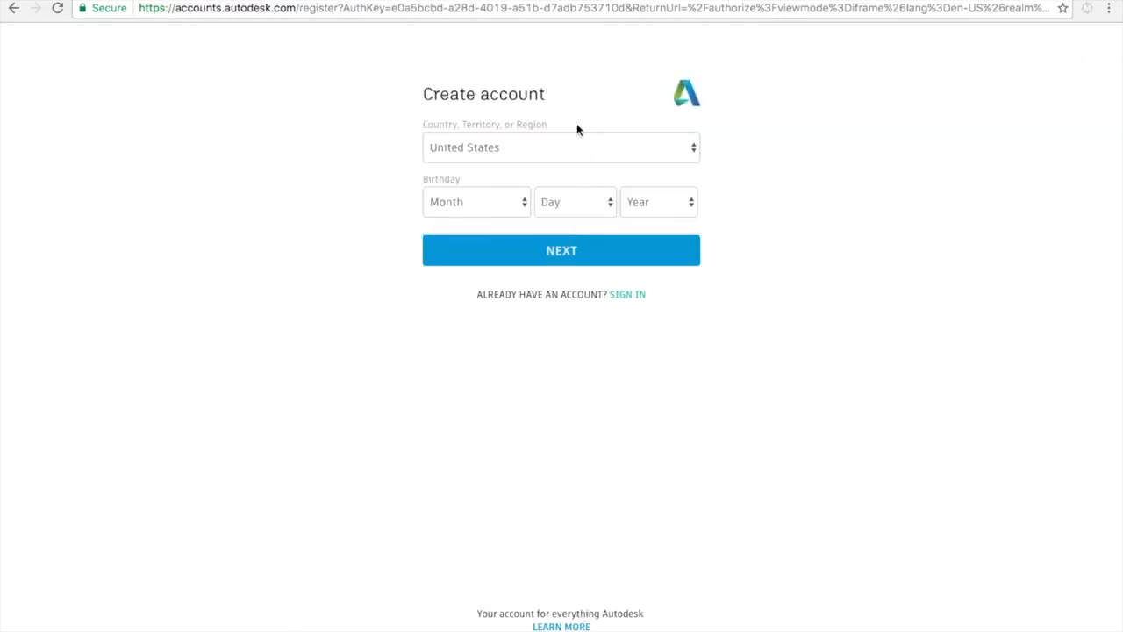
{"action": "left_click", "coordinate": [477, 202]}
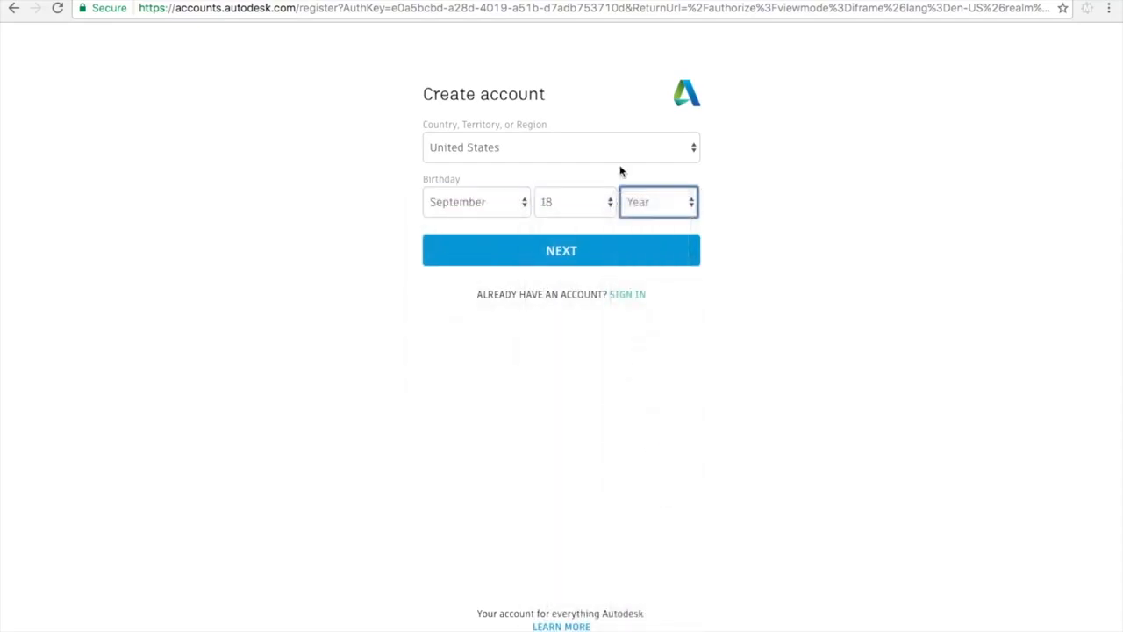
Step: Enter the account email and password on the credentials step of sign-up
{"action": "left_click", "coordinate": [562, 250]}
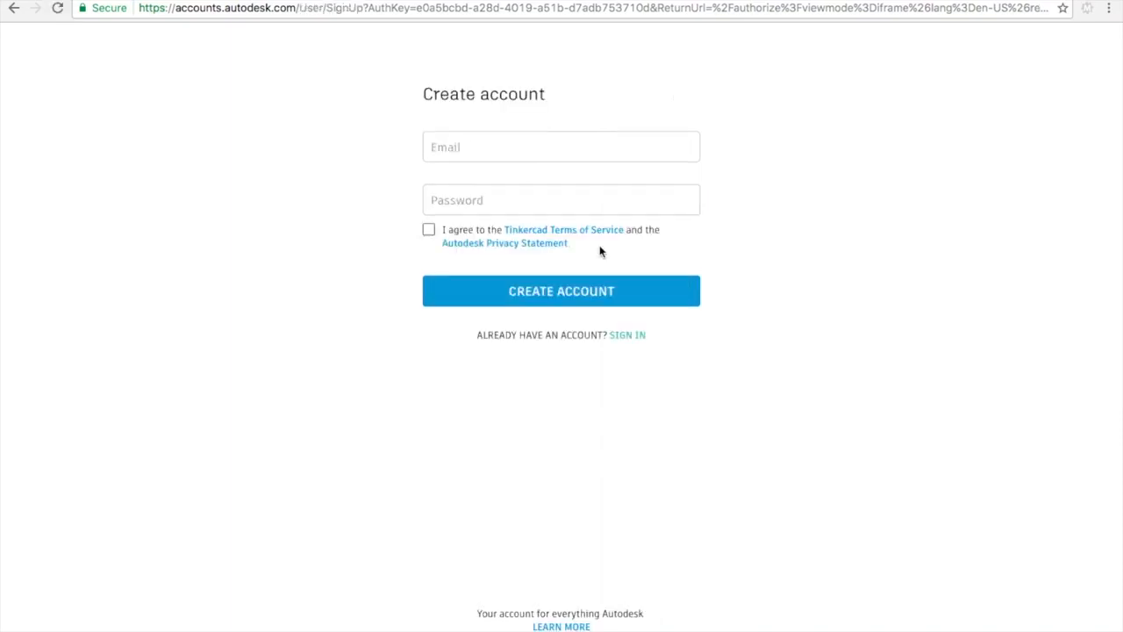
{"action": "left_click", "coordinate": [562, 147]}
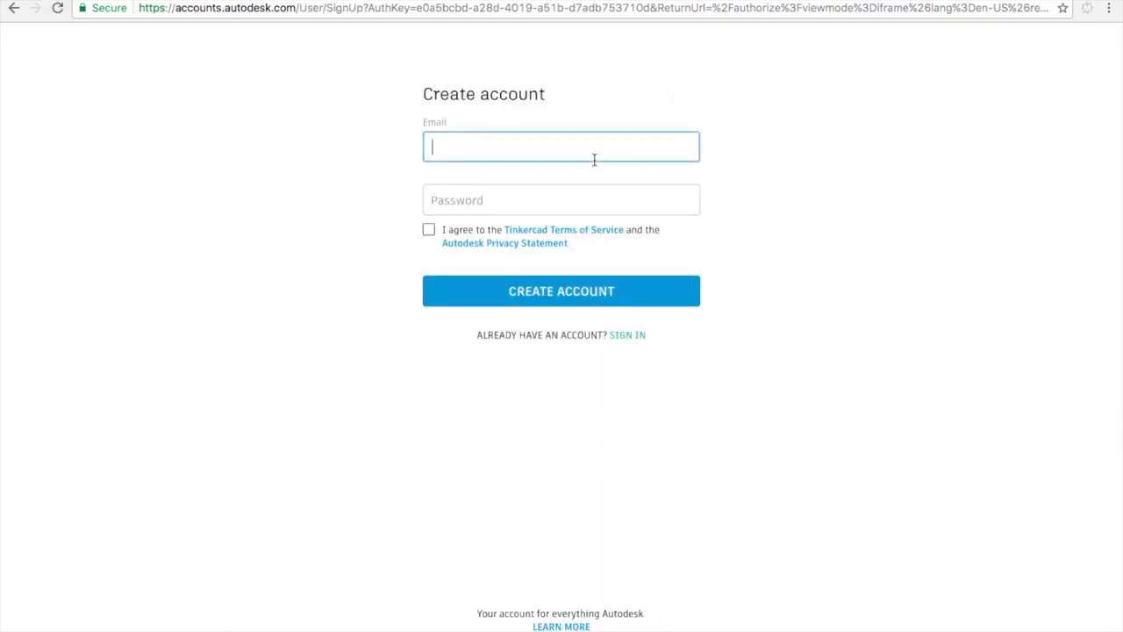
{"action": "type", "text": "email@email.com"}
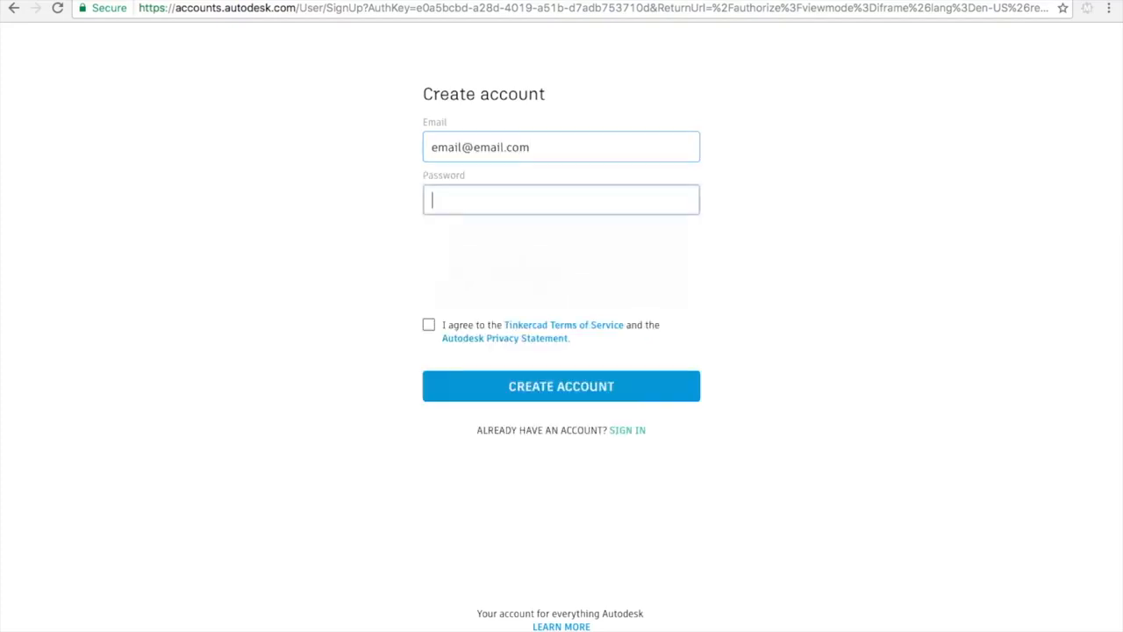
{"action": "left_click", "coordinate": [562, 246]}
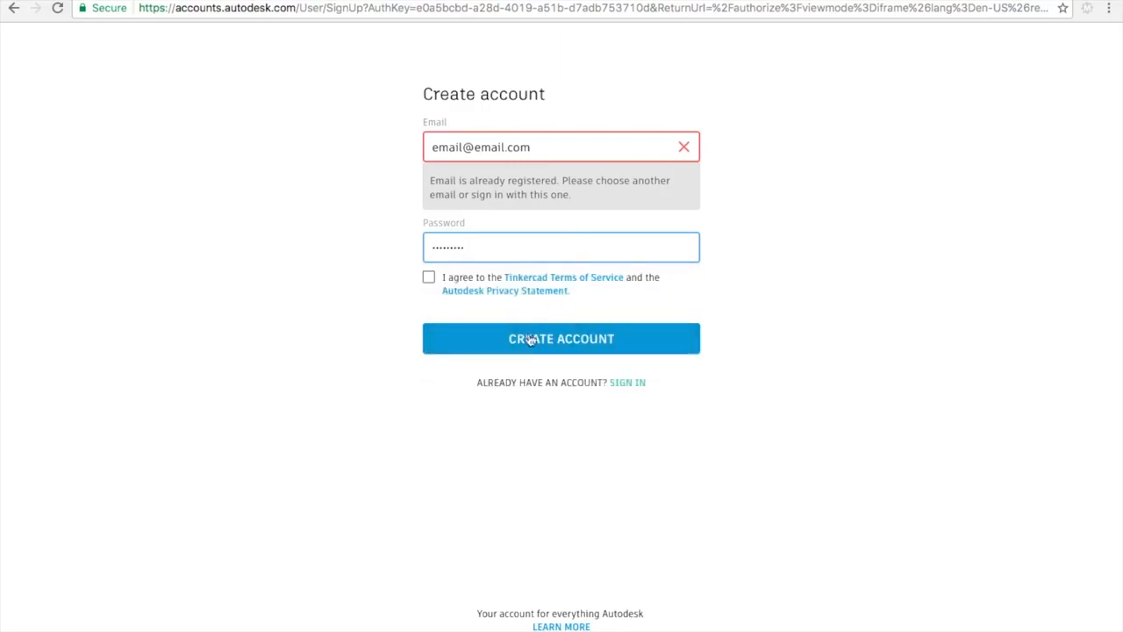
{"action": "mouse_move", "coordinate": [531, 133]}
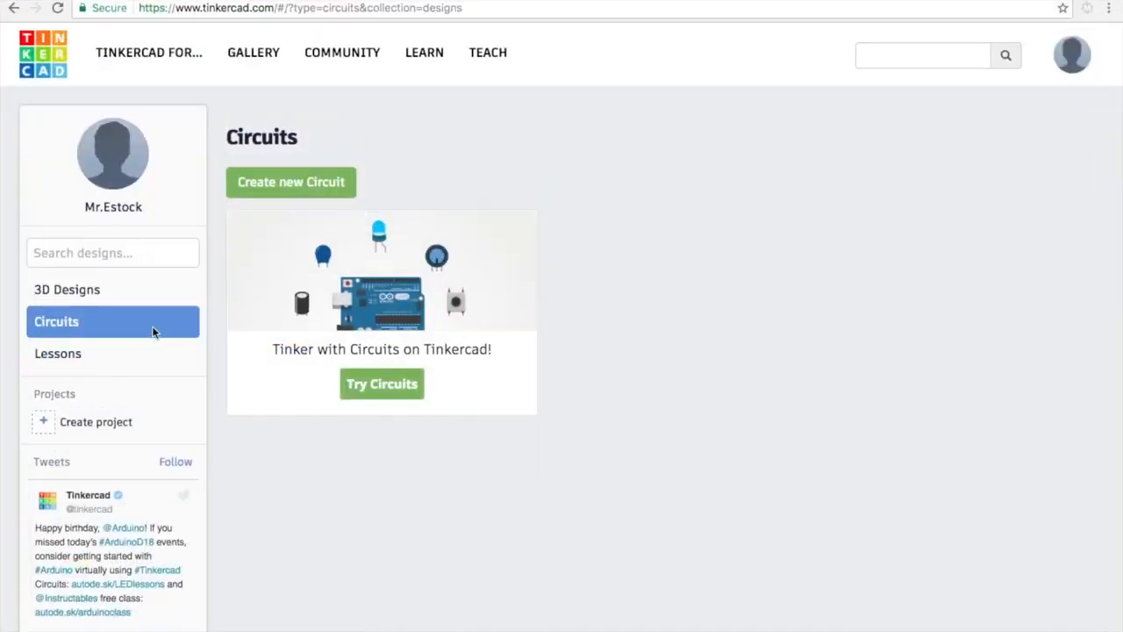
{"action": "mouse_move", "coordinate": [380, 382]}
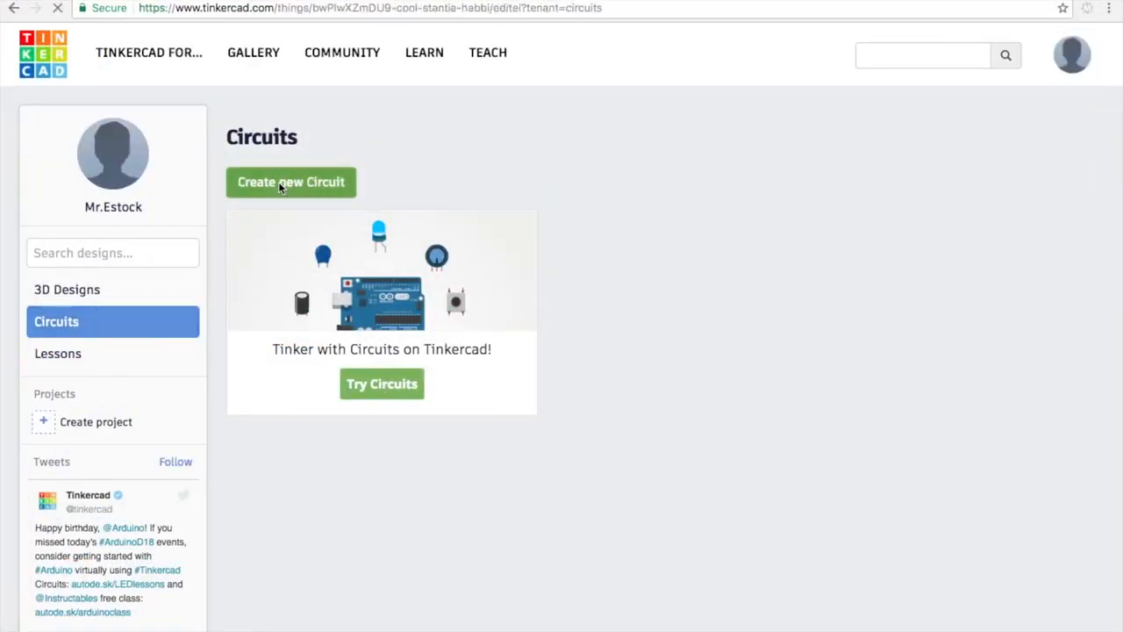
Step: Create a new blank circuit, Cool Stantia-Habbi, from the Circuits dashboard
{"action": "left_click", "coordinate": [291, 181]}
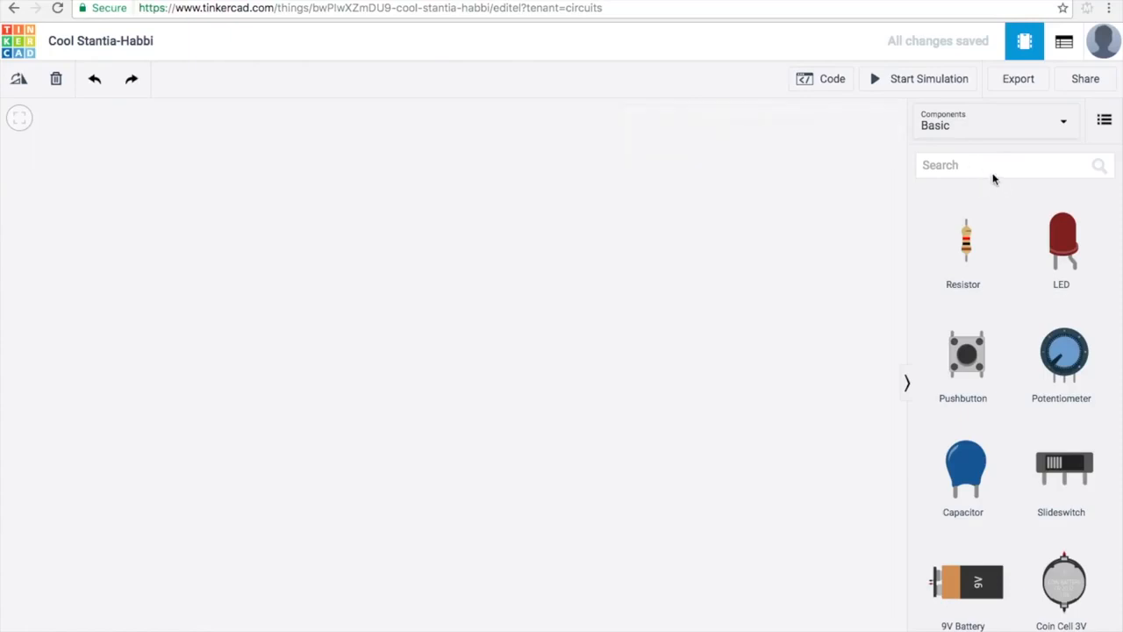
Step: Place an Arduino Uno on the canvas and search for a breadboard ('ar', 'brea')
{"action": "type", "text": "ar"}
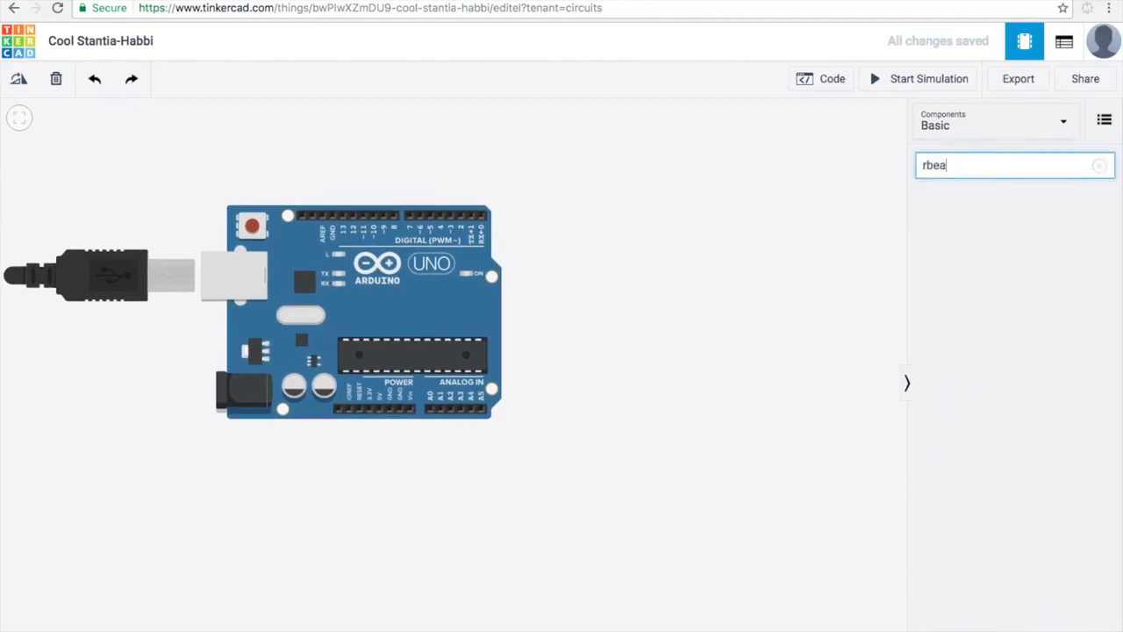
{"action": "type", "text": "brea"}
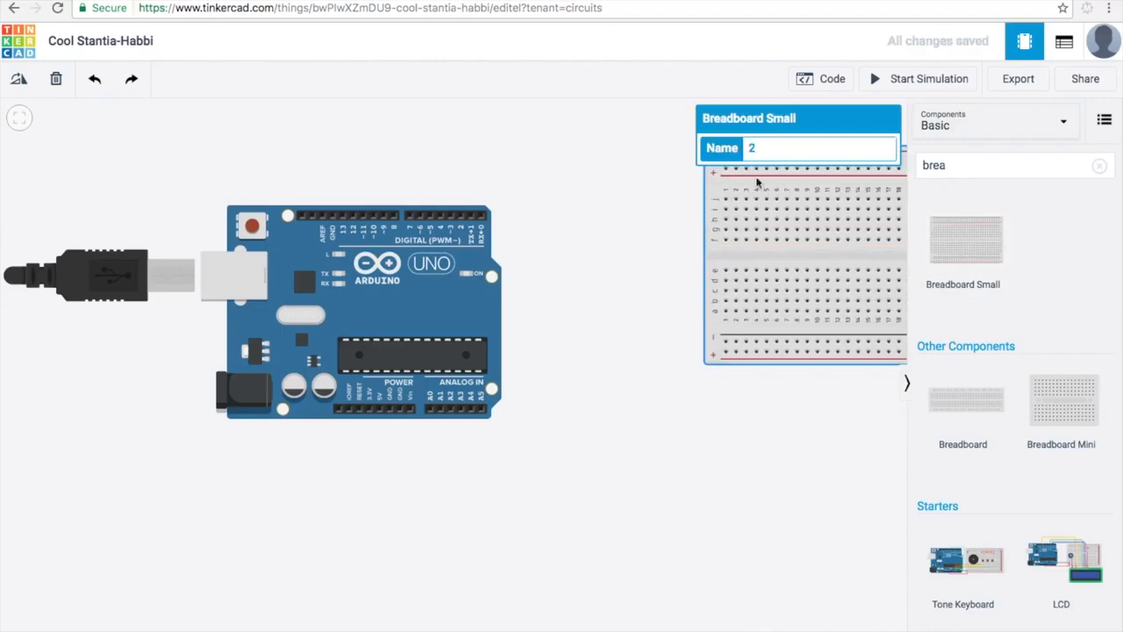
Step: Rename the small breadboard to 'Breadboar' beside the Arduino Uno
{"action": "double_click", "coordinate": [751, 147]}
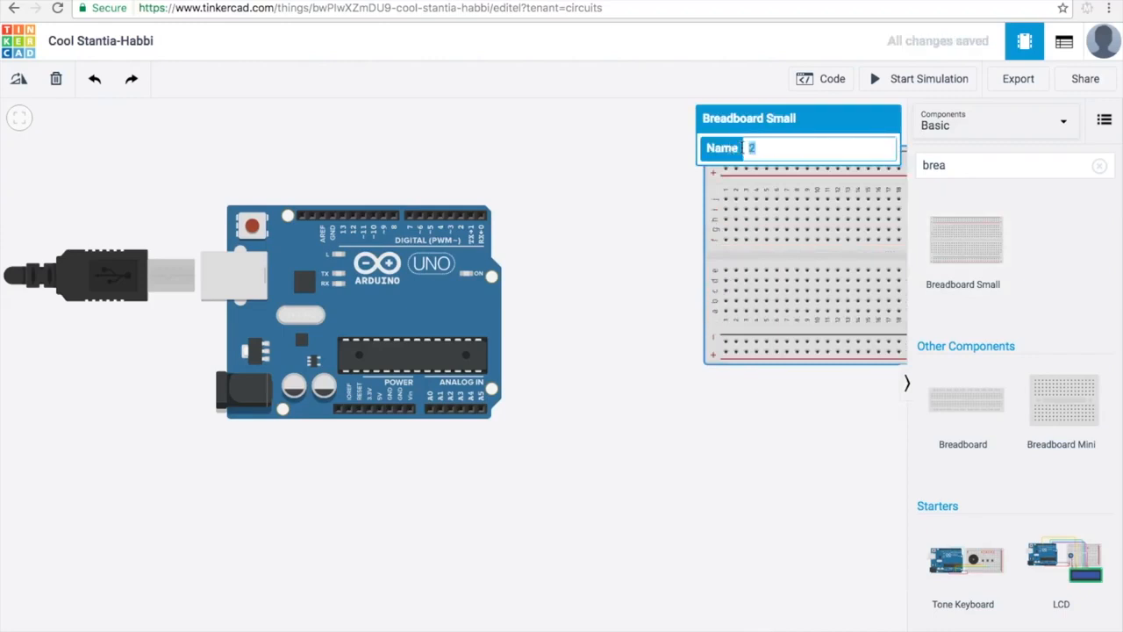
{"action": "type", "text": "Bread"}
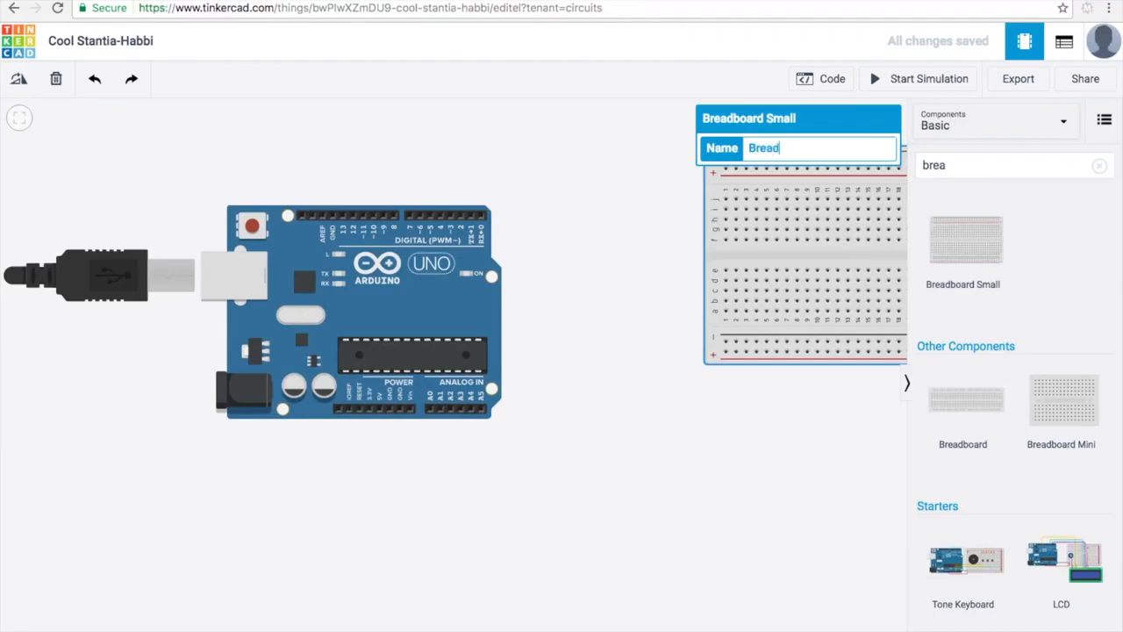
{"action": "type", "text": "boar"}
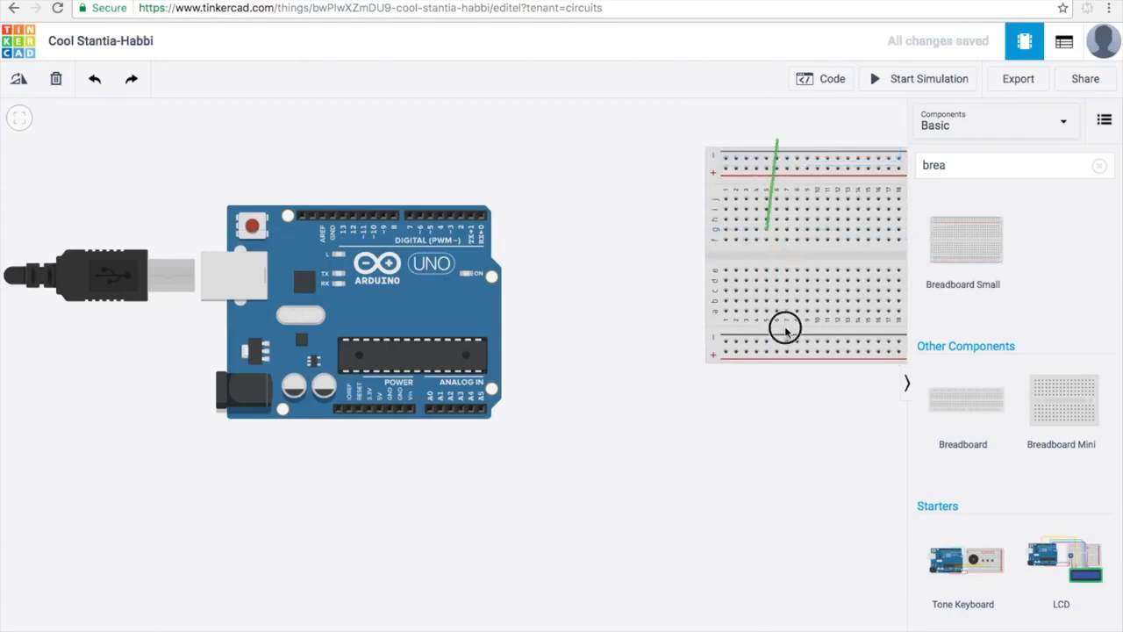
Step: Draw a red wire across the breadboard's middle rows and a second wire from its top corner
{"action": "left_click_drag", "start_coordinate": [786, 330], "coordinate": [814, 245]}
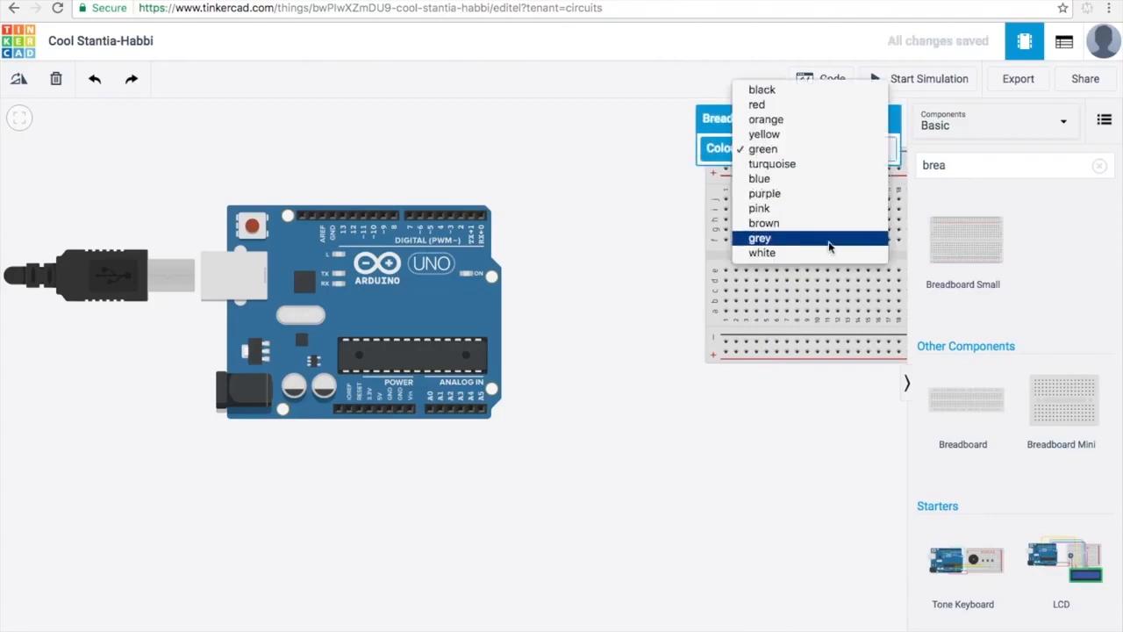
{"action": "left_click", "coordinate": [756, 105]}
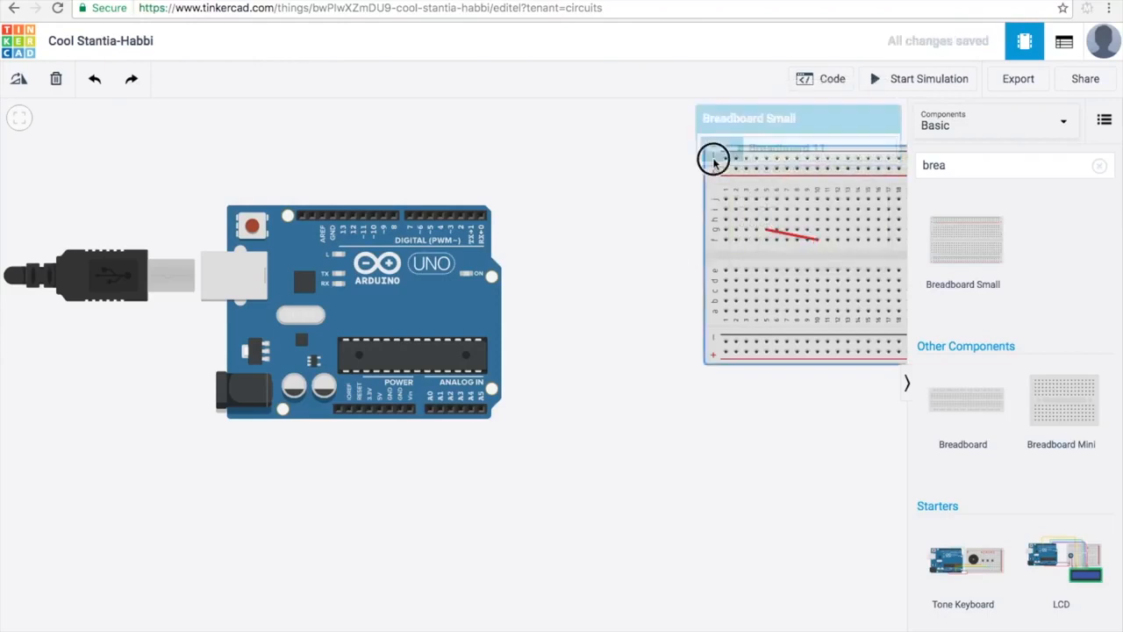
{"action": "left_click_drag", "start_coordinate": [716, 158], "coordinate": [587, 225]}
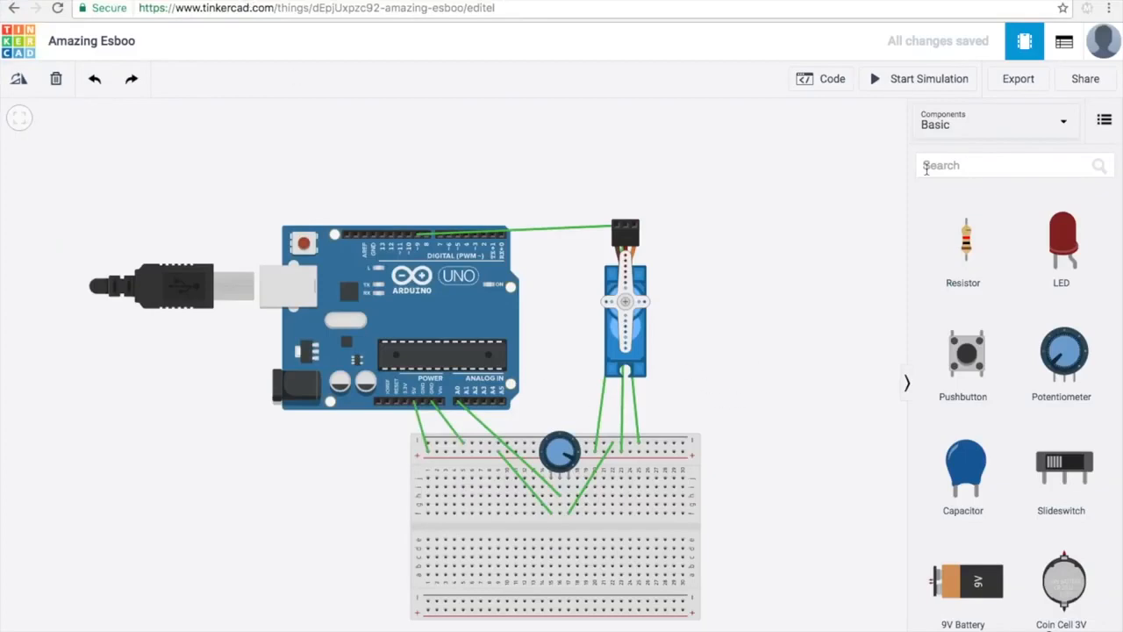
Step: Show the Amazing Esboo sketch that reads the potentiometer to set the servo position
{"action": "left_click", "coordinate": [821, 78]}
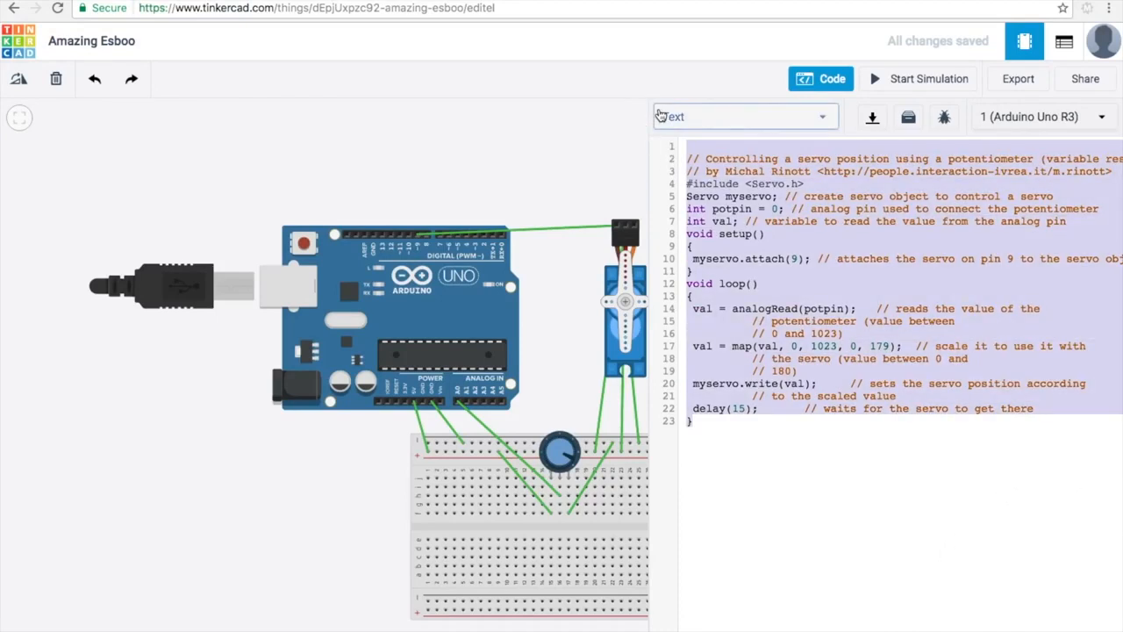
Step: Close the code panel and start simulating the servo-potentiometer circuit
{"action": "left_click", "coordinate": [821, 78]}
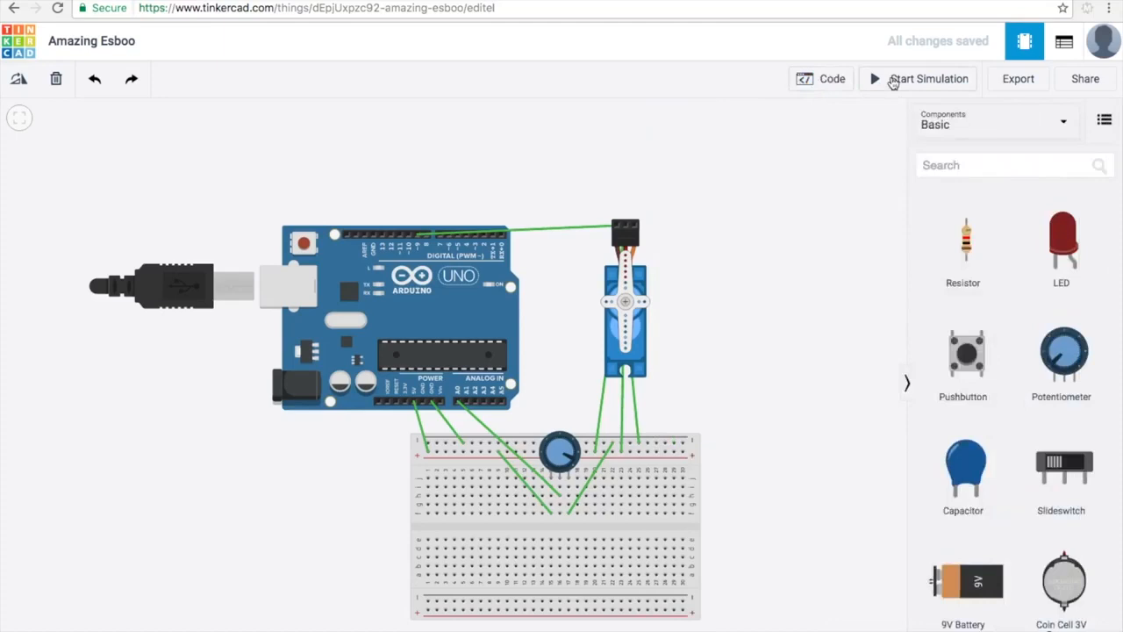
{"action": "left_click", "coordinate": [927, 77]}
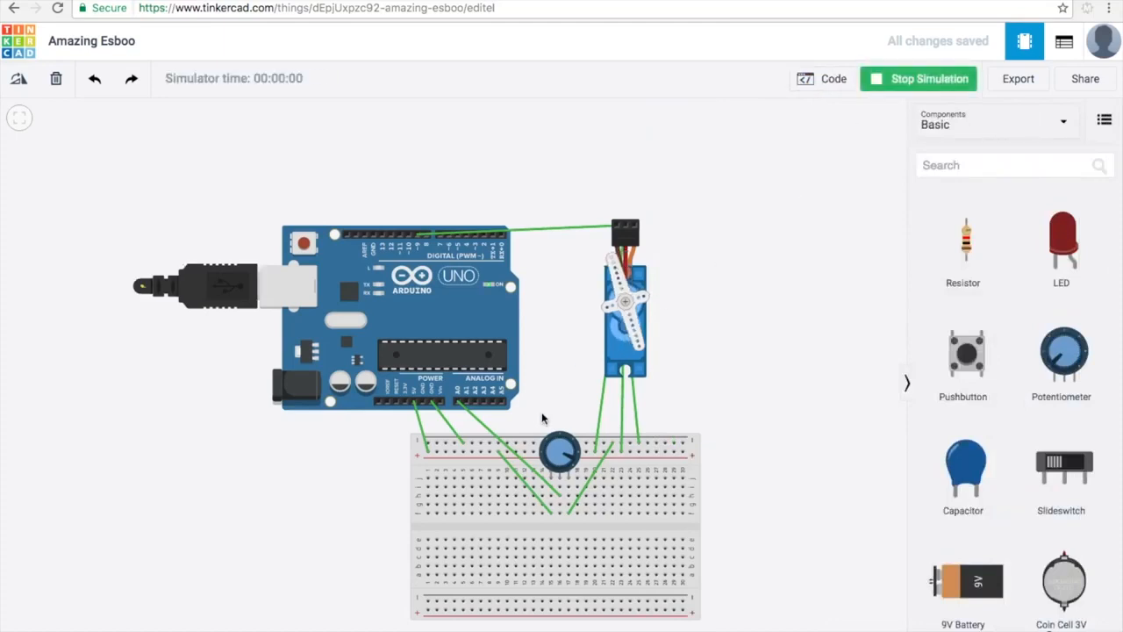